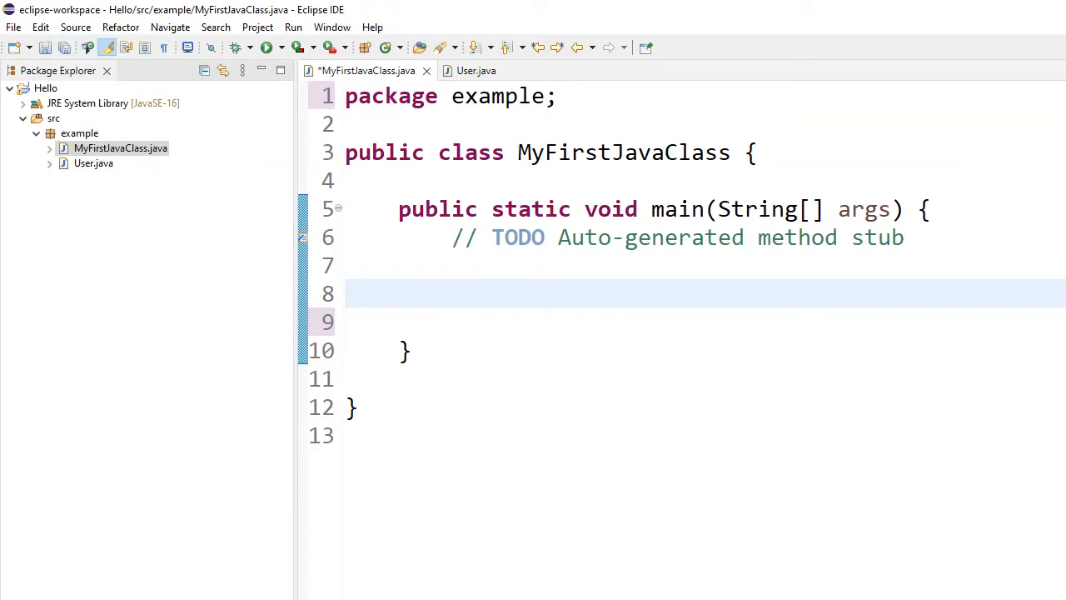
- Declare String myNameString; on the empty line inside main, accepting the Content Assist suggestion
left_click(453, 293)
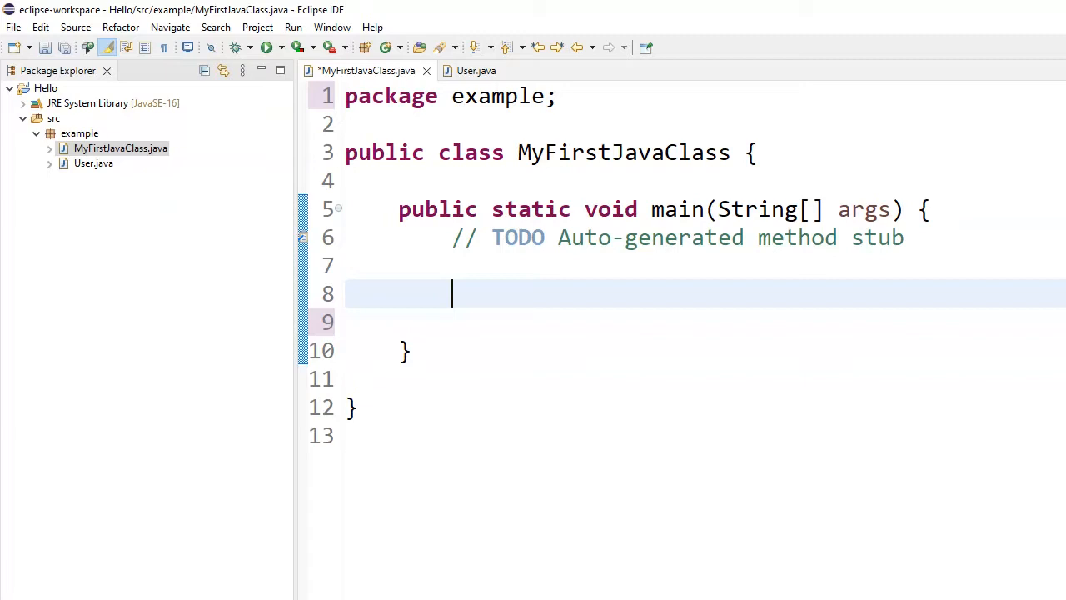
type("S")
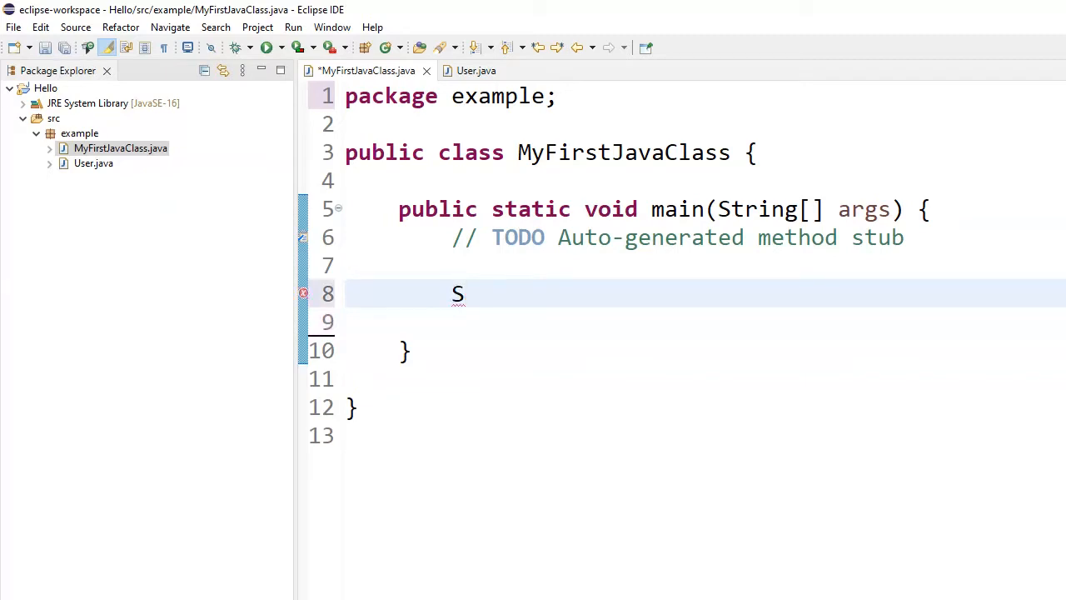
type("tr")
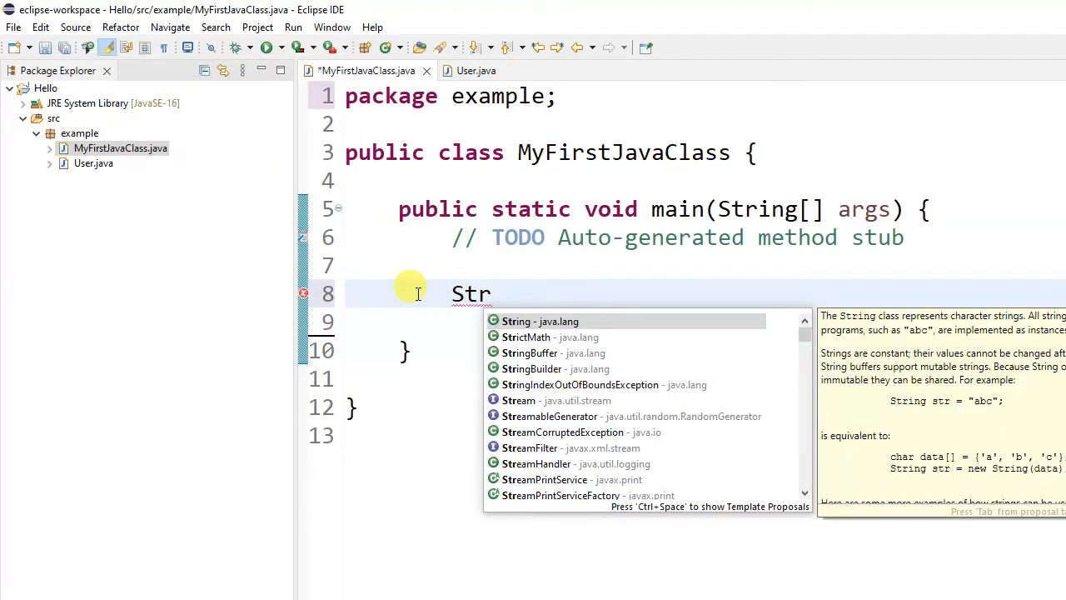
type("ing")
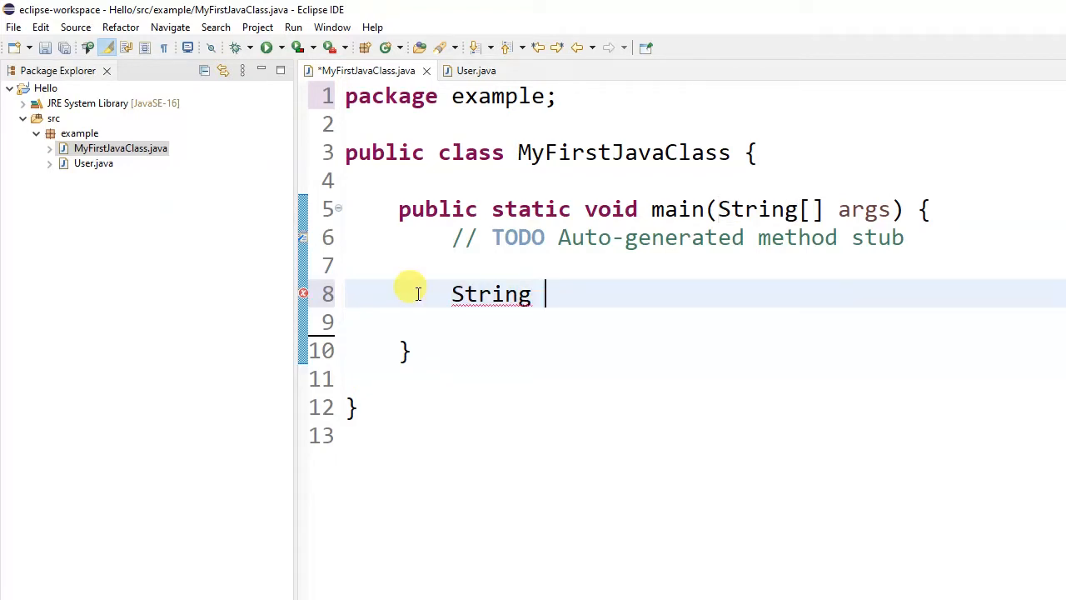
type("myN")
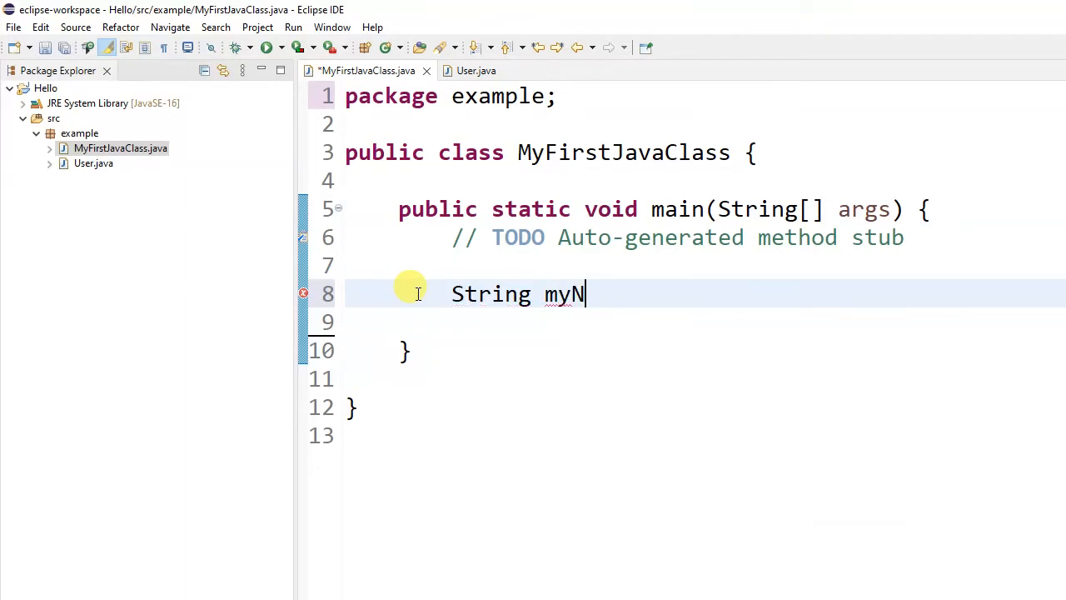
type("ameString")
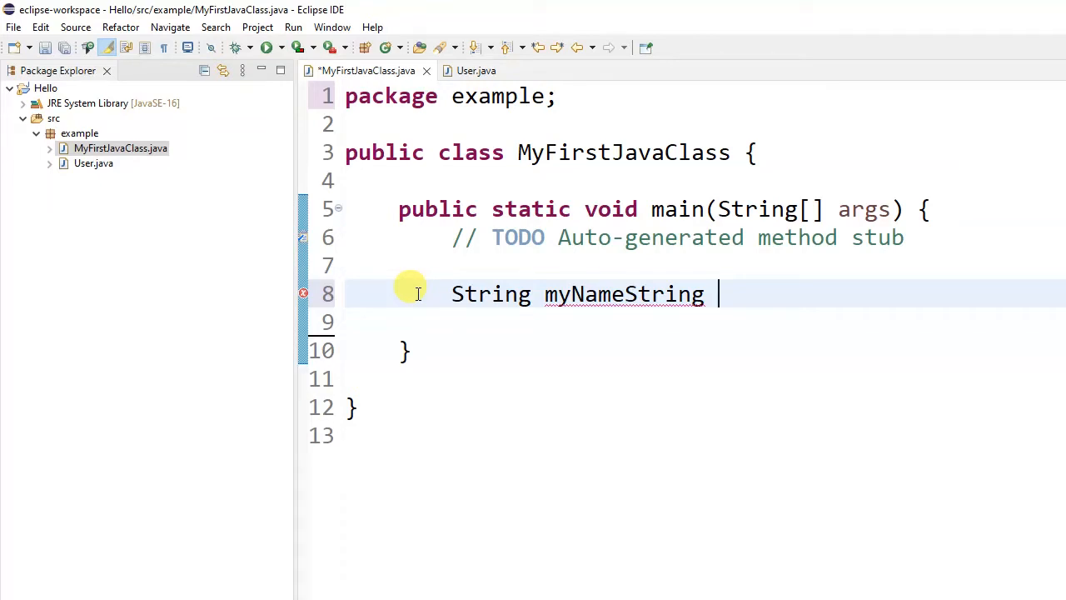
key("BackSpace")
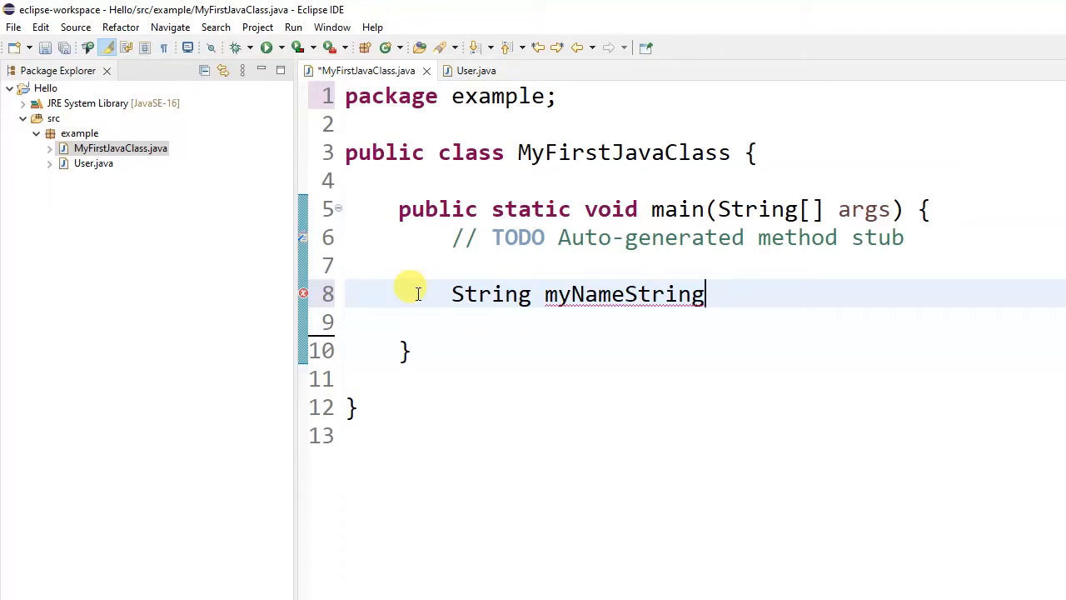
type(";")
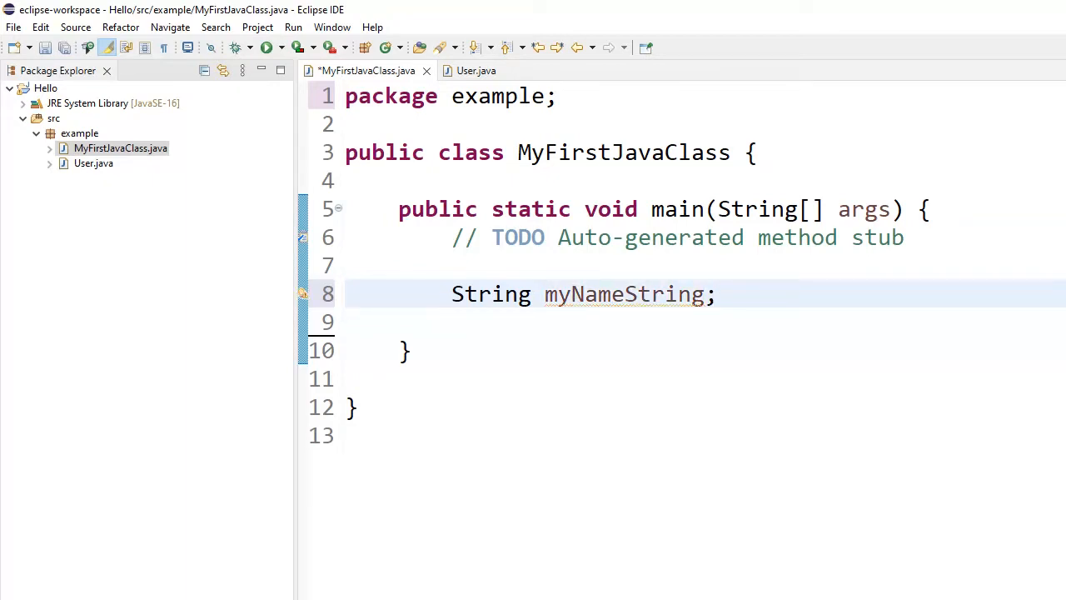
- Trim the variable name from myNameString to myName, leaving String myName; with a blank line below
left_click(716, 293)
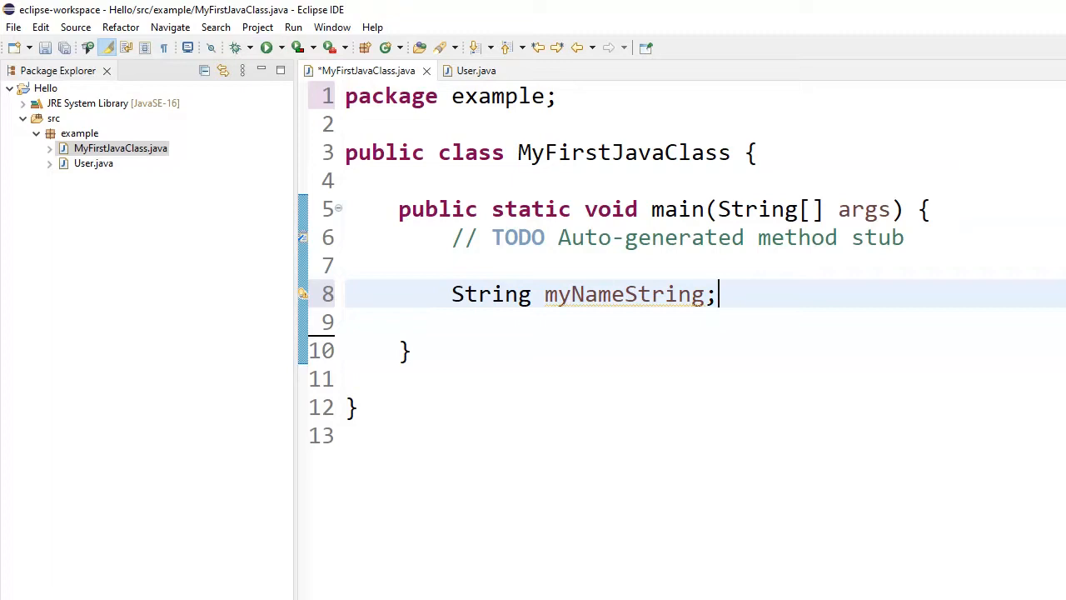
double_click(623, 293)
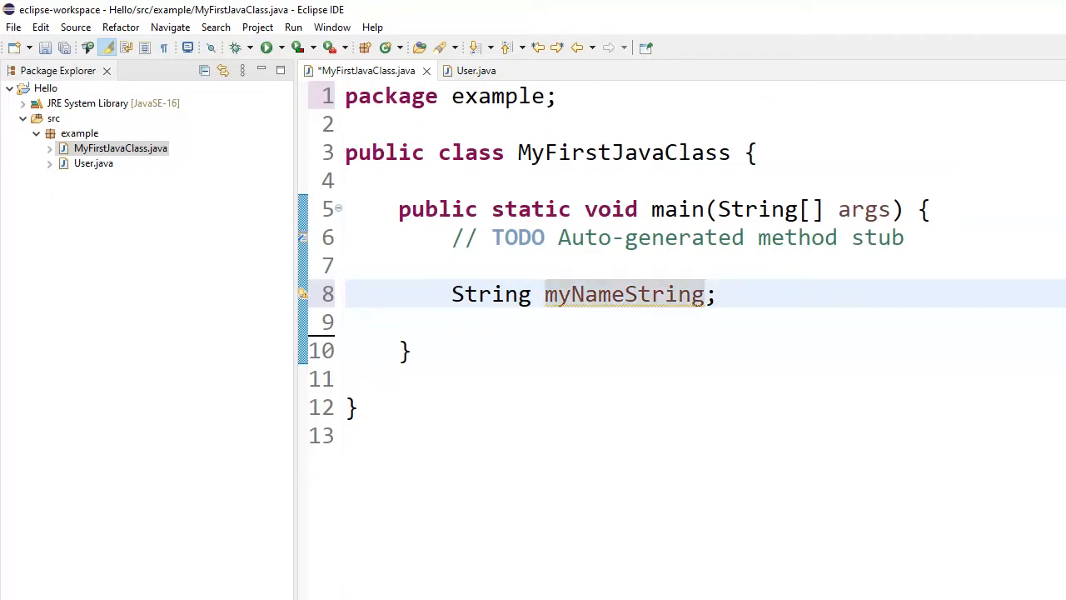
key("BackSpace")
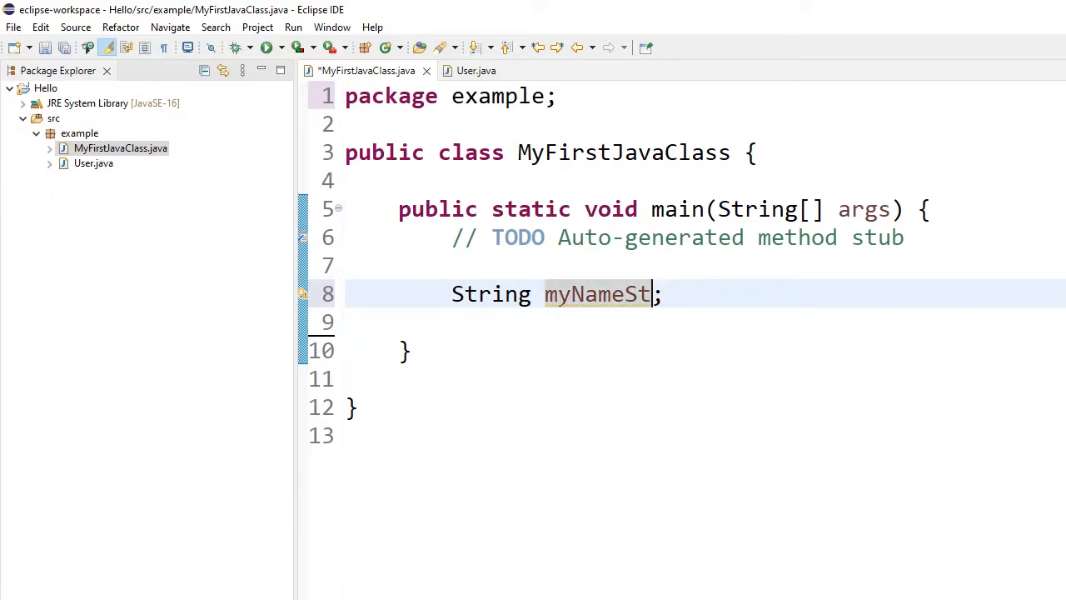
key("Backspace")
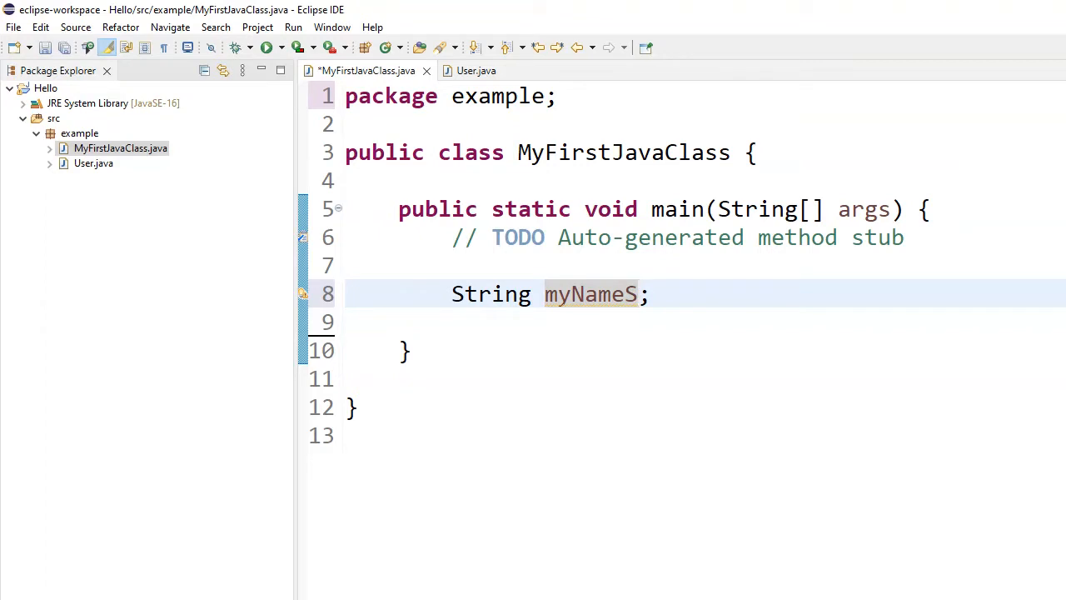
key("BackSpace")
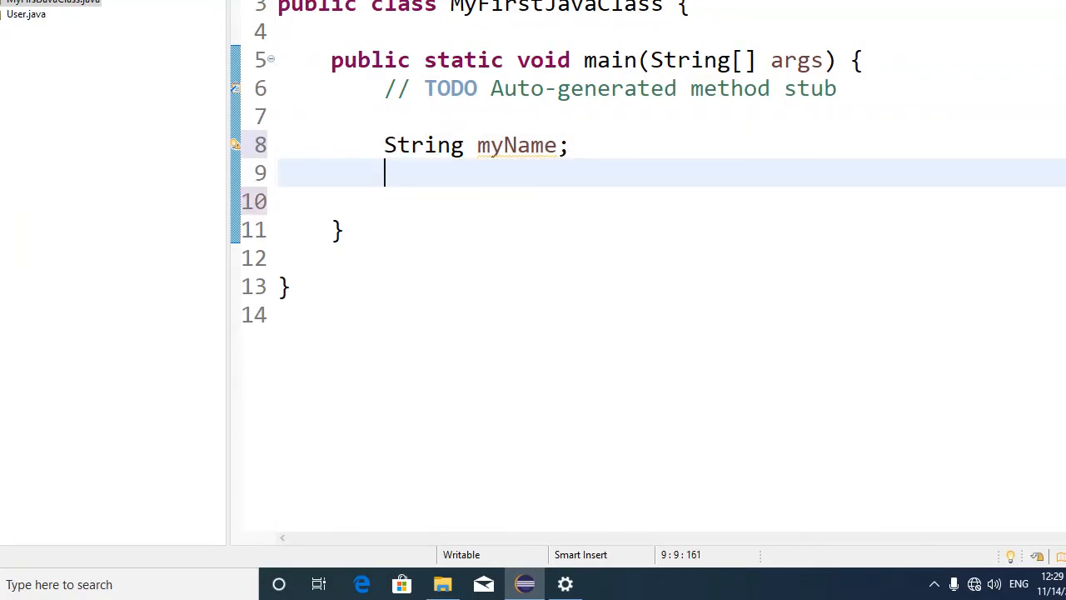
- Declare int mynumber = 0; on the line below String myName;
type("int")
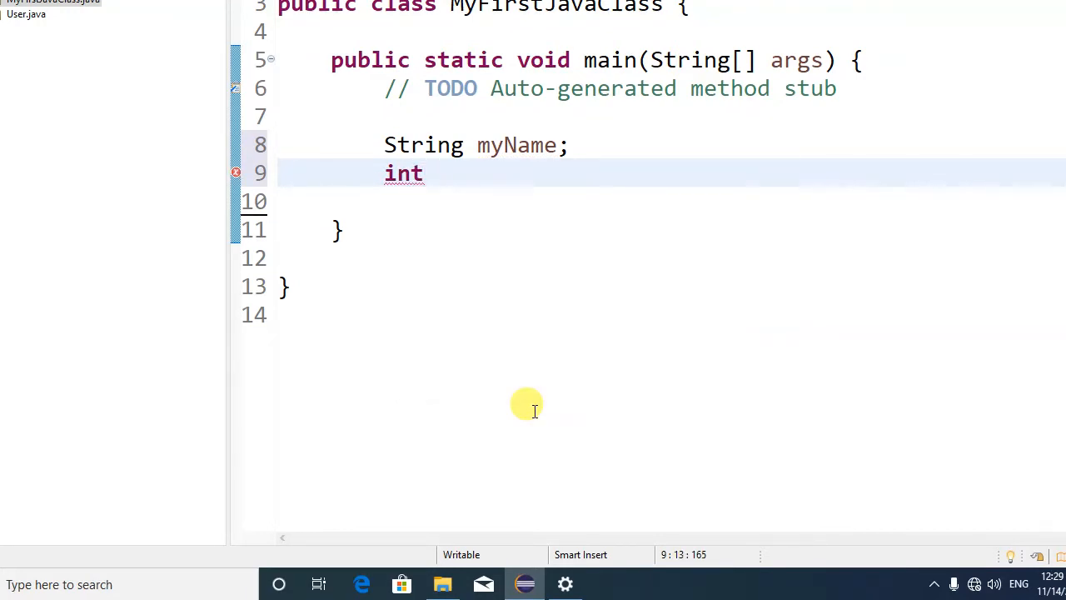
type("mynumbe")
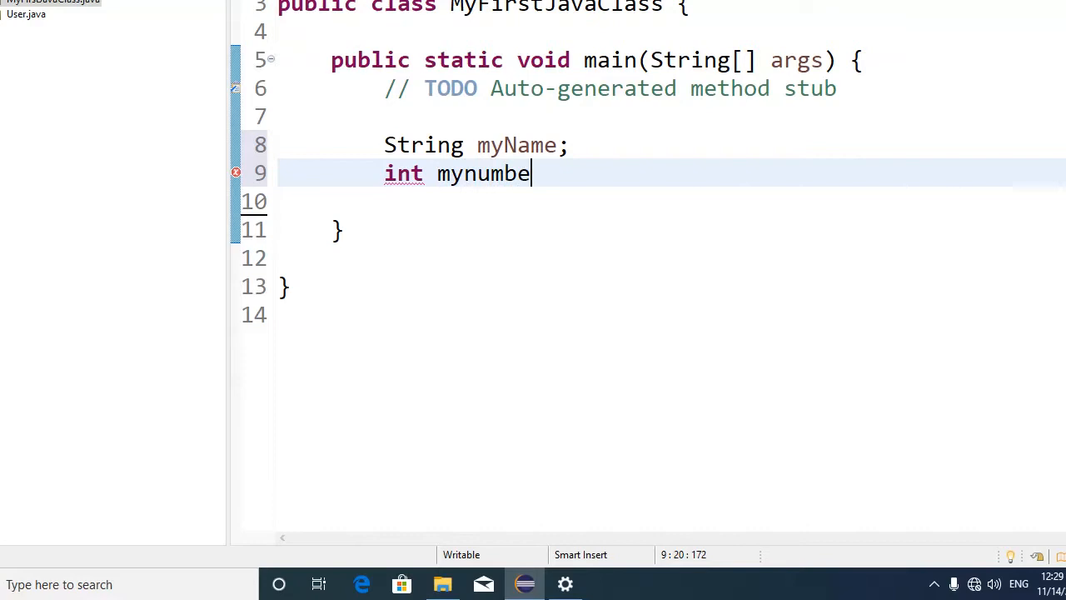
type("r = 0")
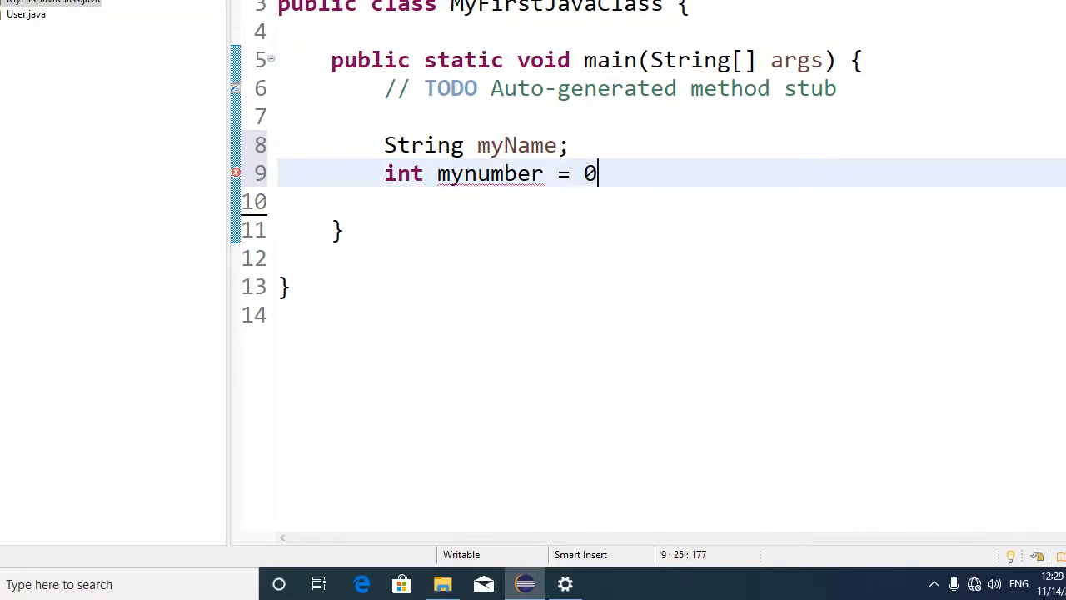
type(";")
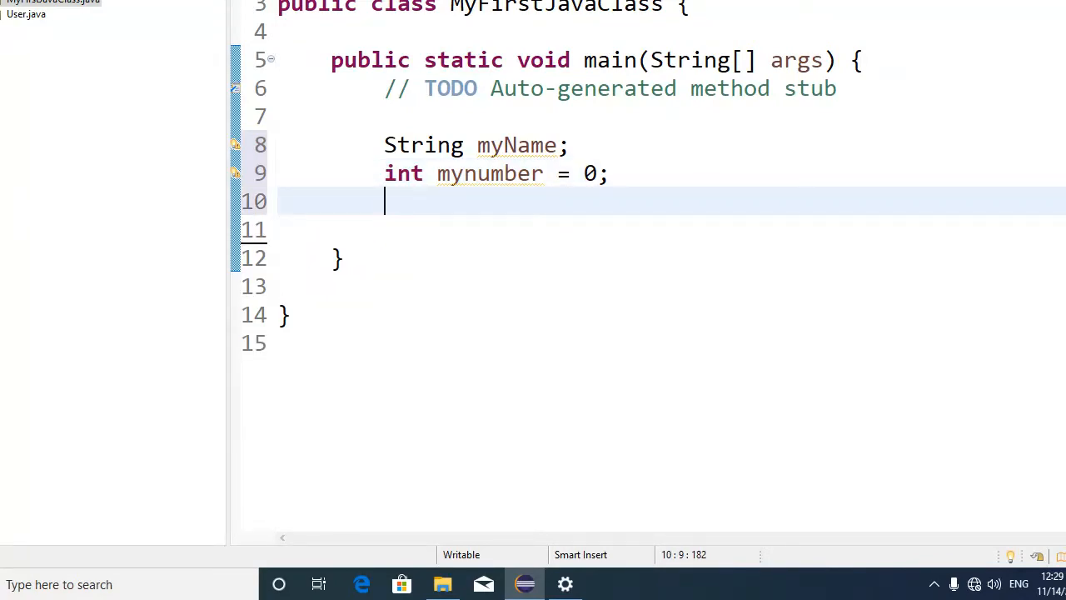
- Start an Integer declaration named mynInteger on line 10, then remove the added lines
type("In")
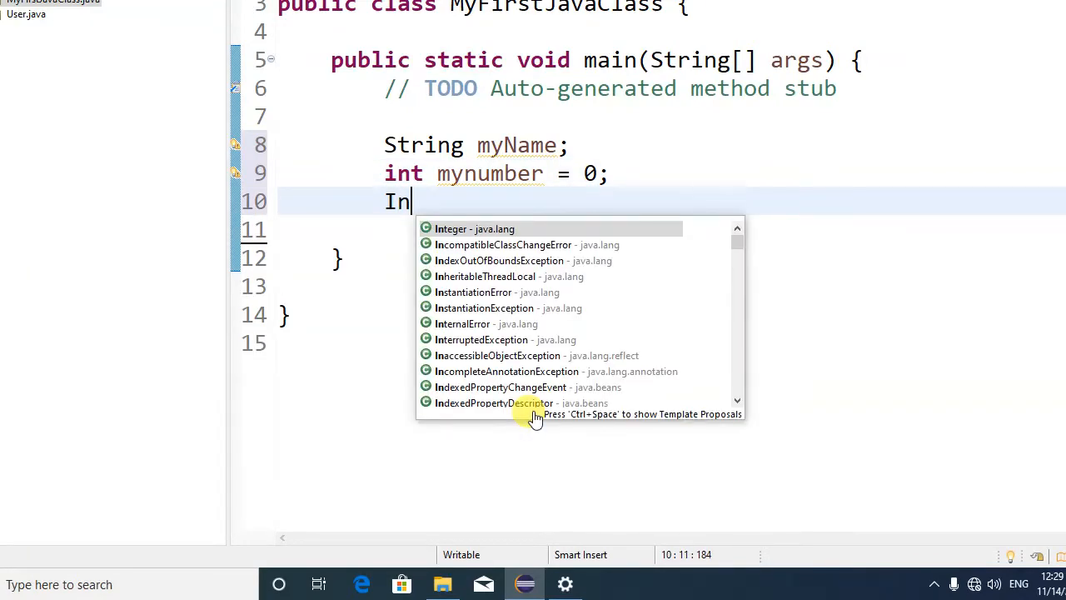
type("teger")
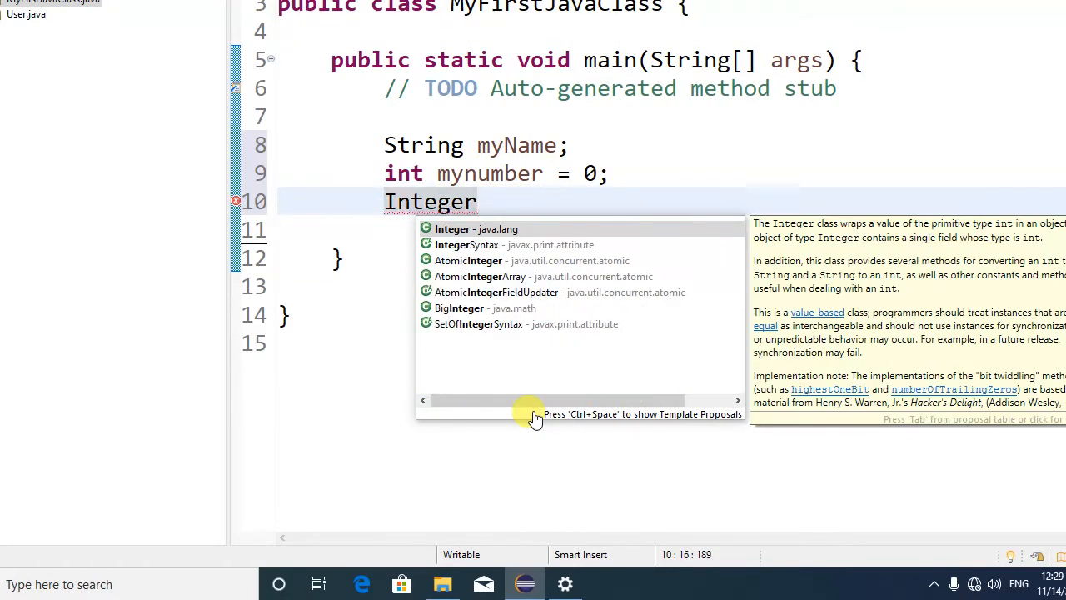
type("m")
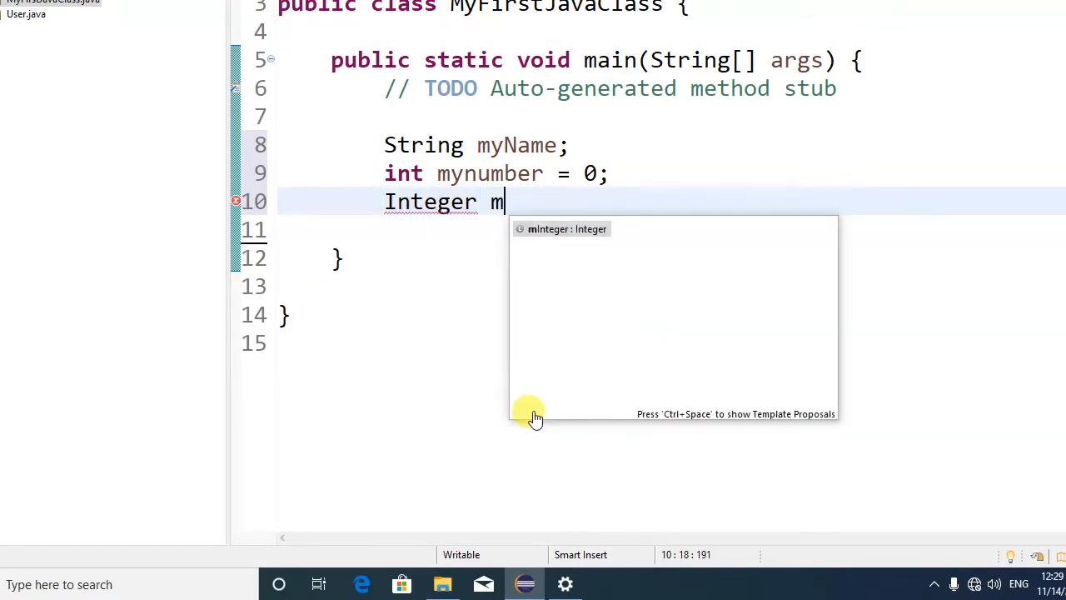
type("ynInteger")
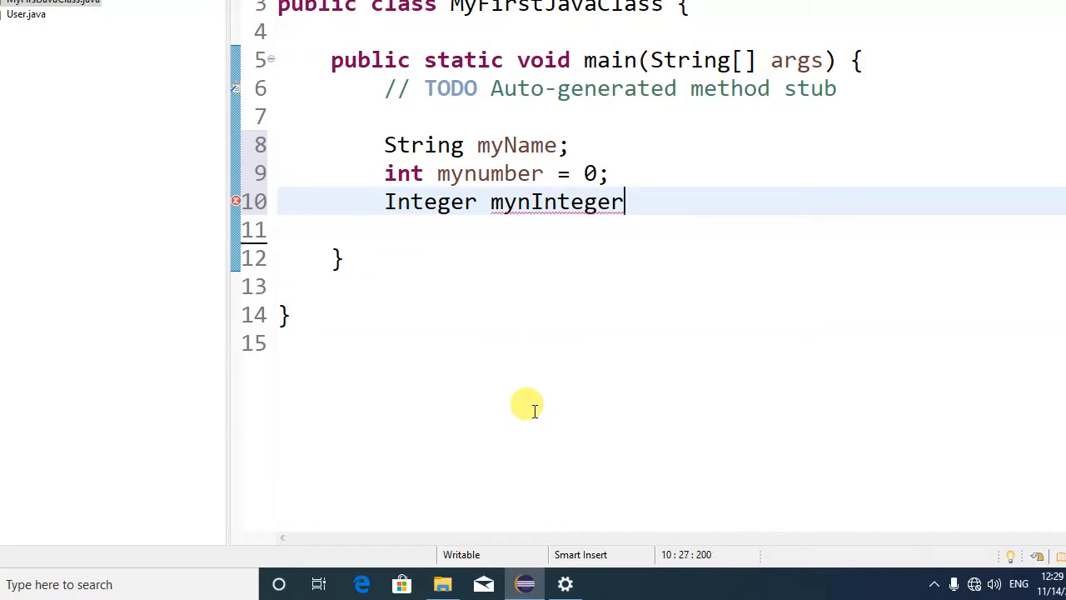
key("ctrl+shift+k")
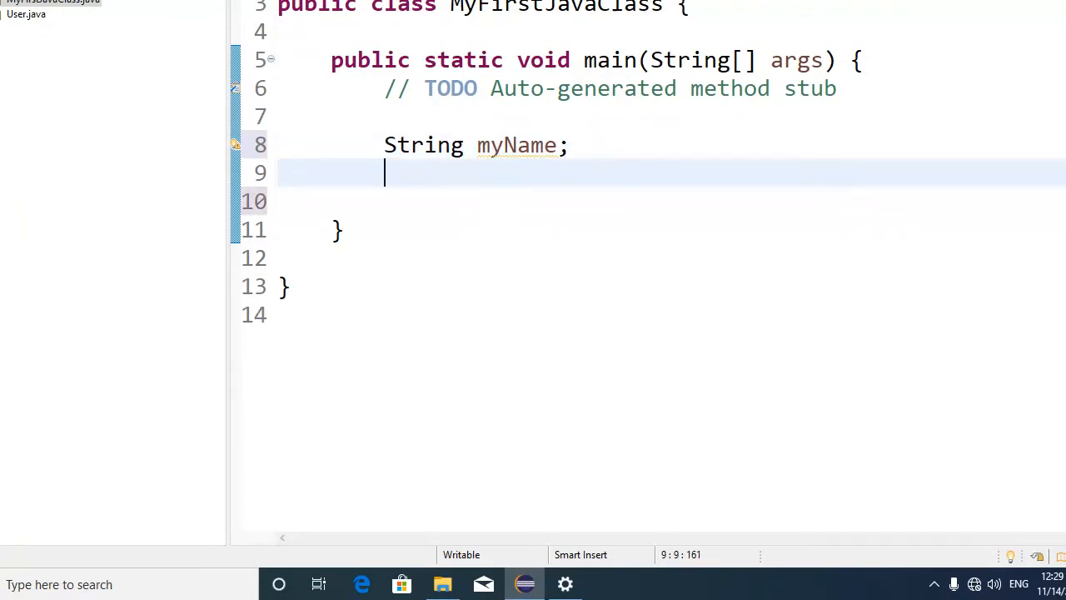
- Declare String myLastName; on line 9 below String myName;
type("S")
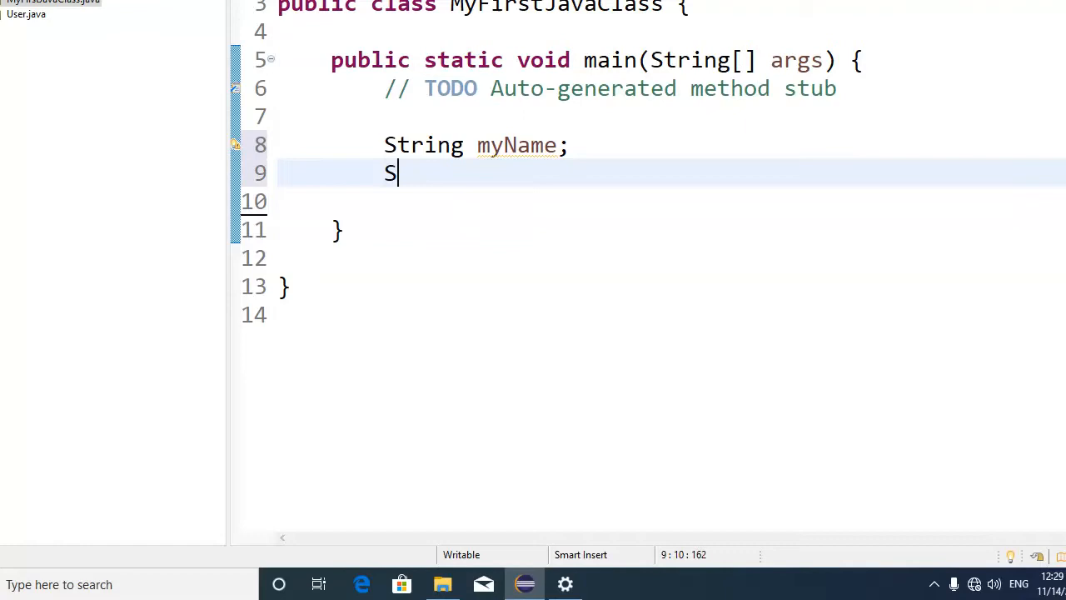
type("tring")
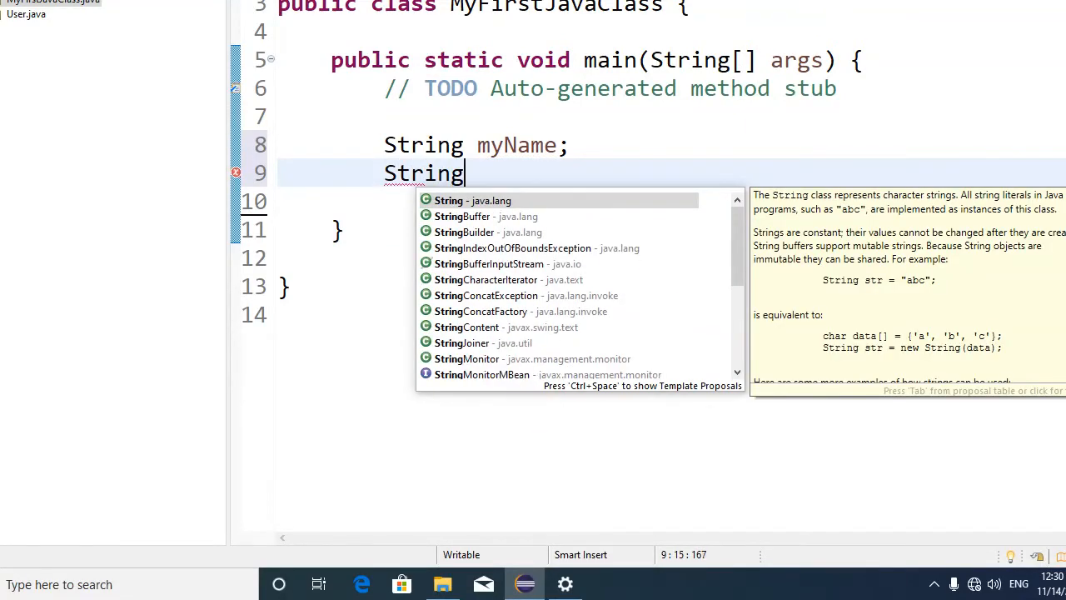
type("myL")
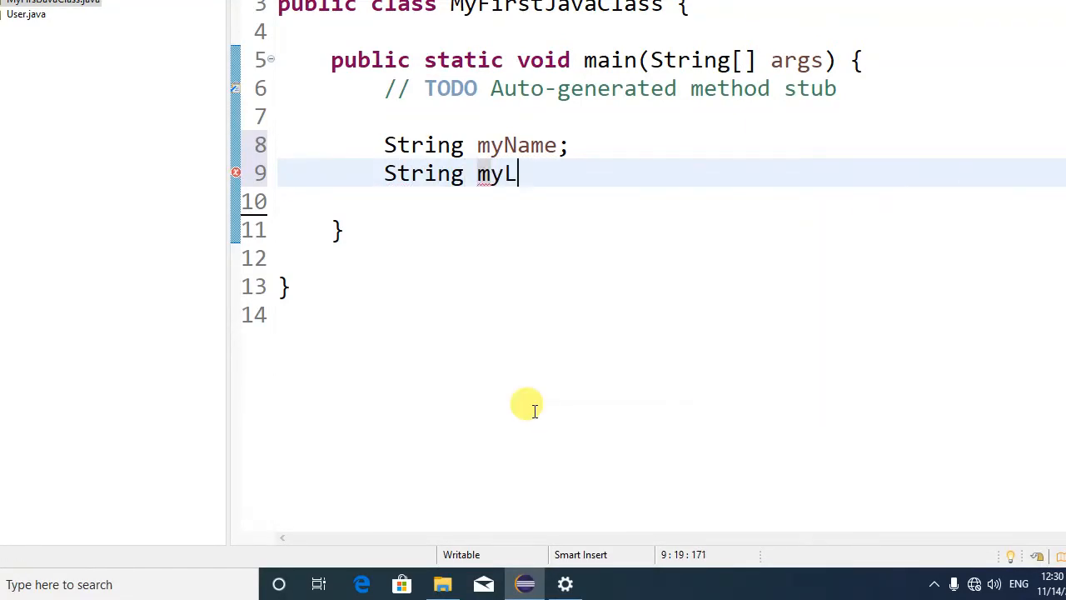
type("ast")
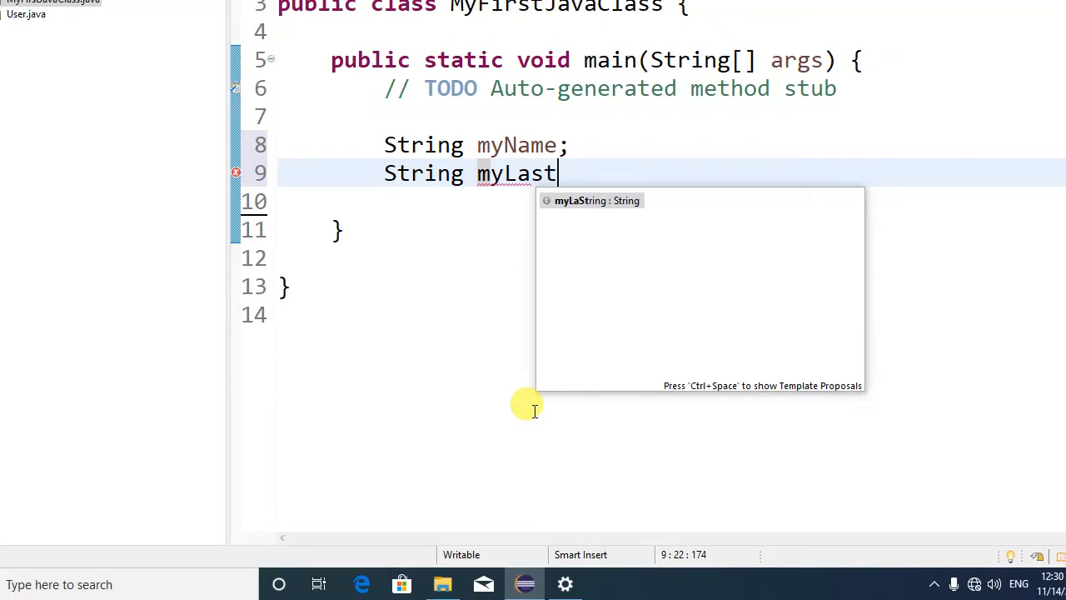
type("Name")
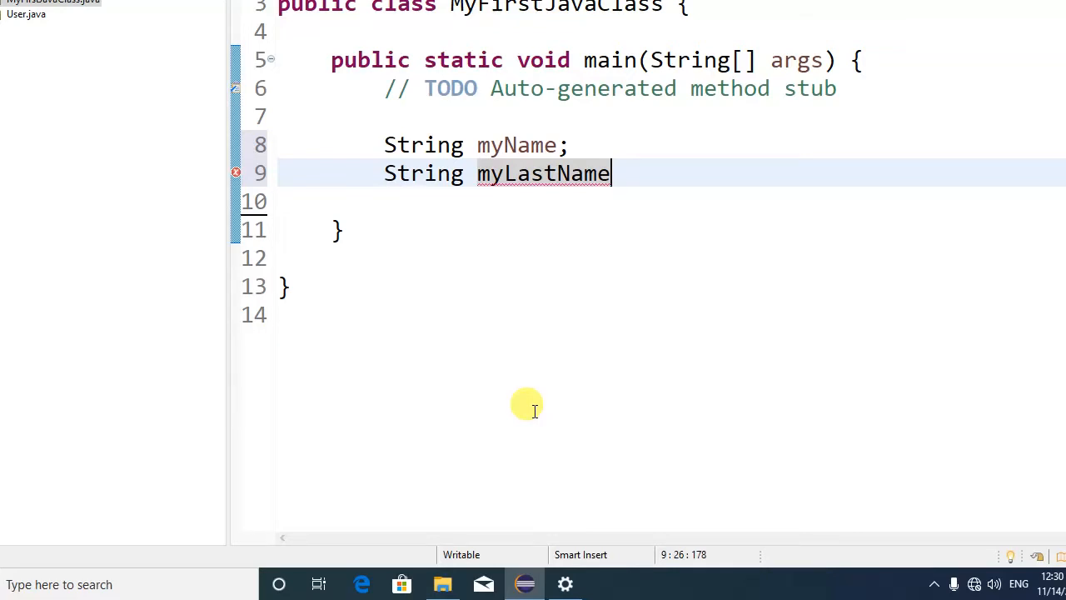
type(";")
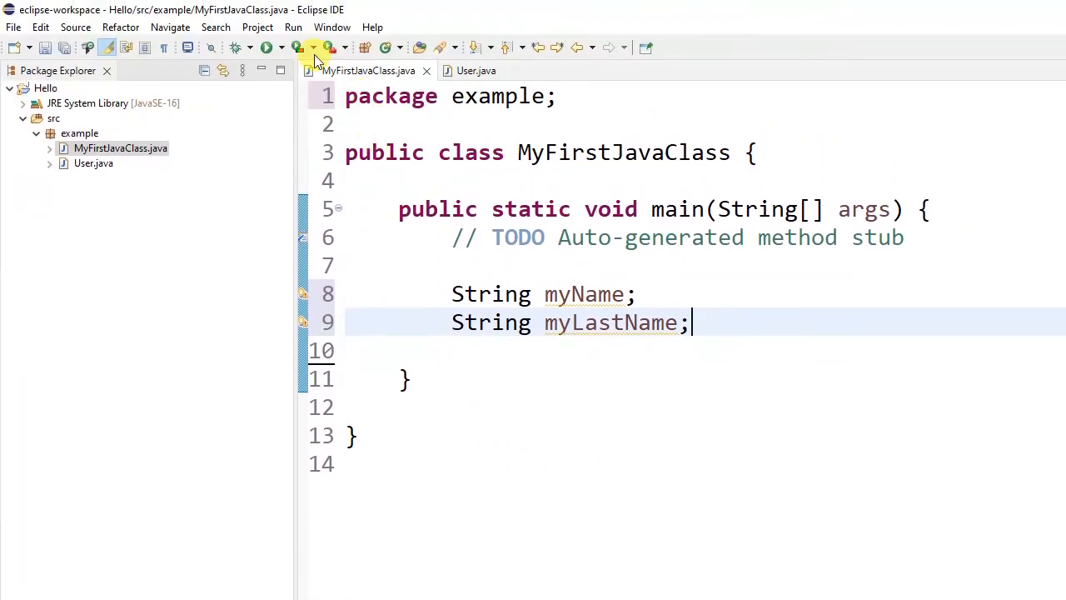
- Reach the Java Editor page in Window > Preferences with its sub-pages expanded
left_click(331, 27)
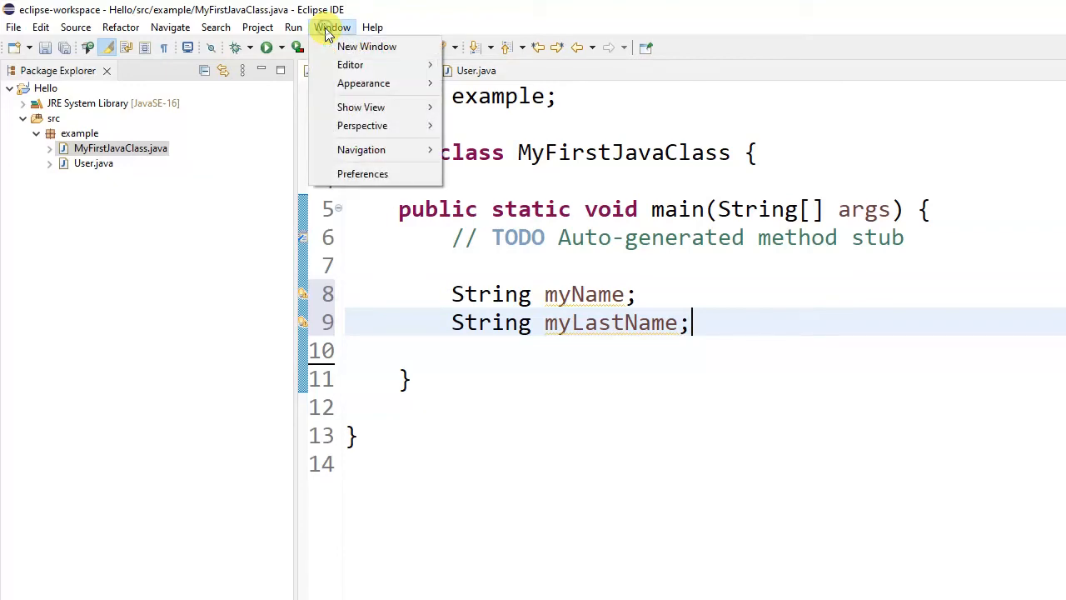
mouse_move(360, 150)
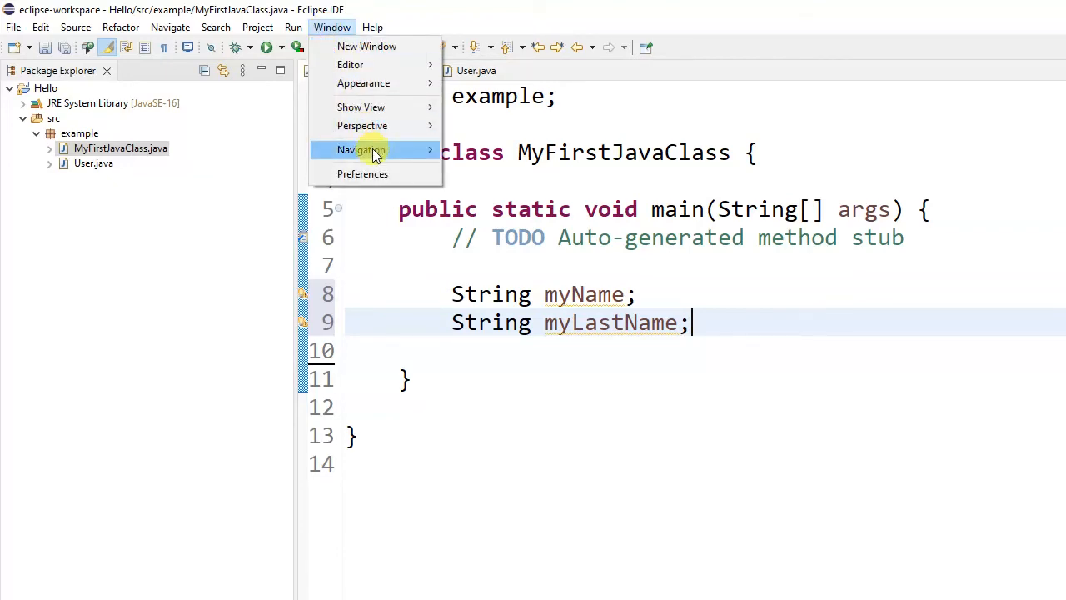
left_click(363, 174)
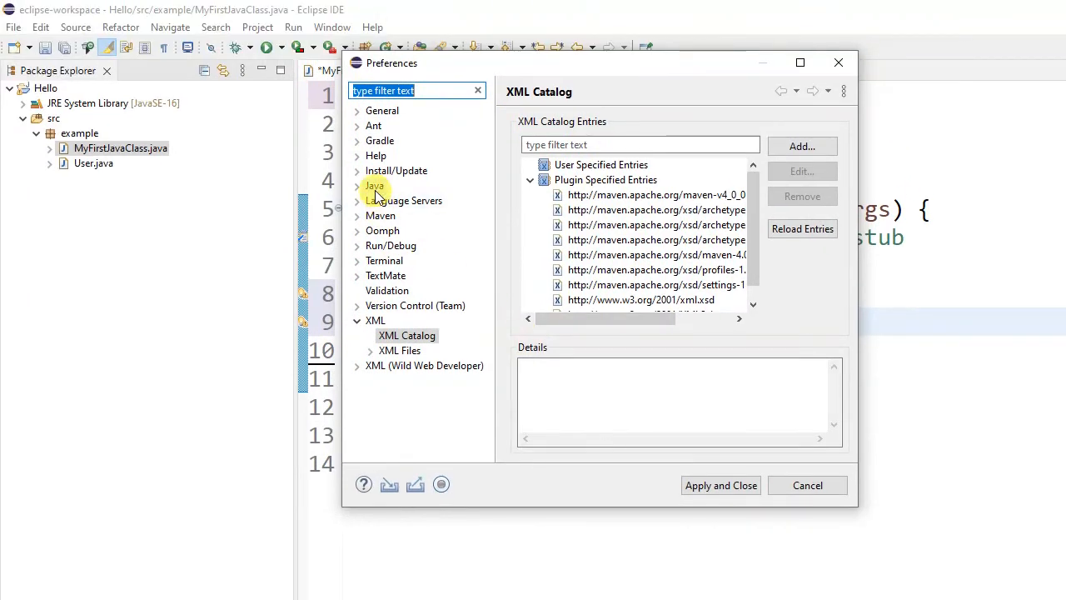
left_click(373, 184)
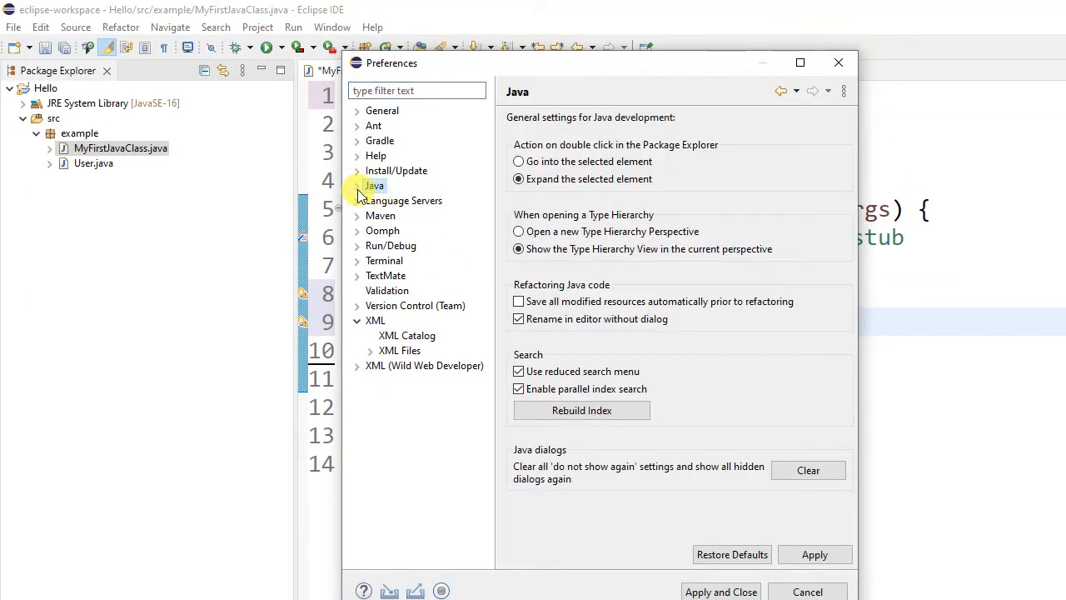
left_click(356, 185)
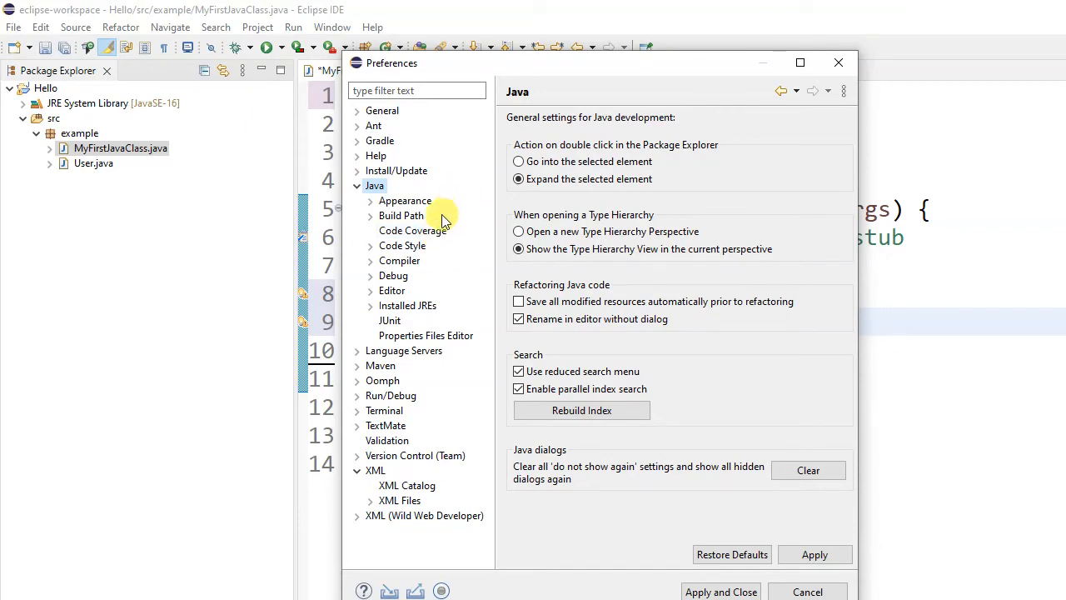
left_click(391, 290)
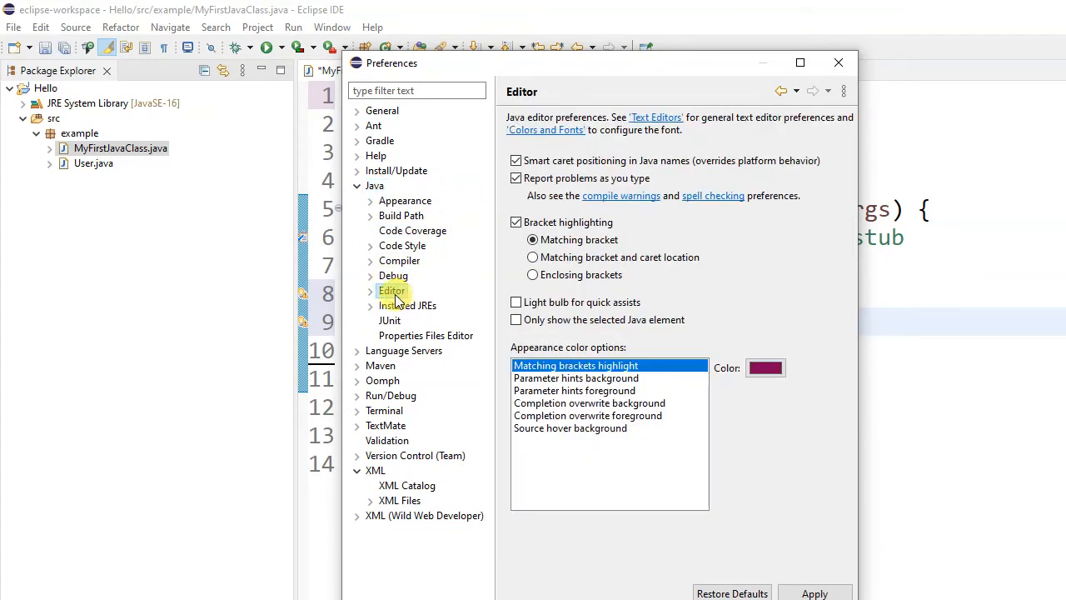
left_click(369, 289)
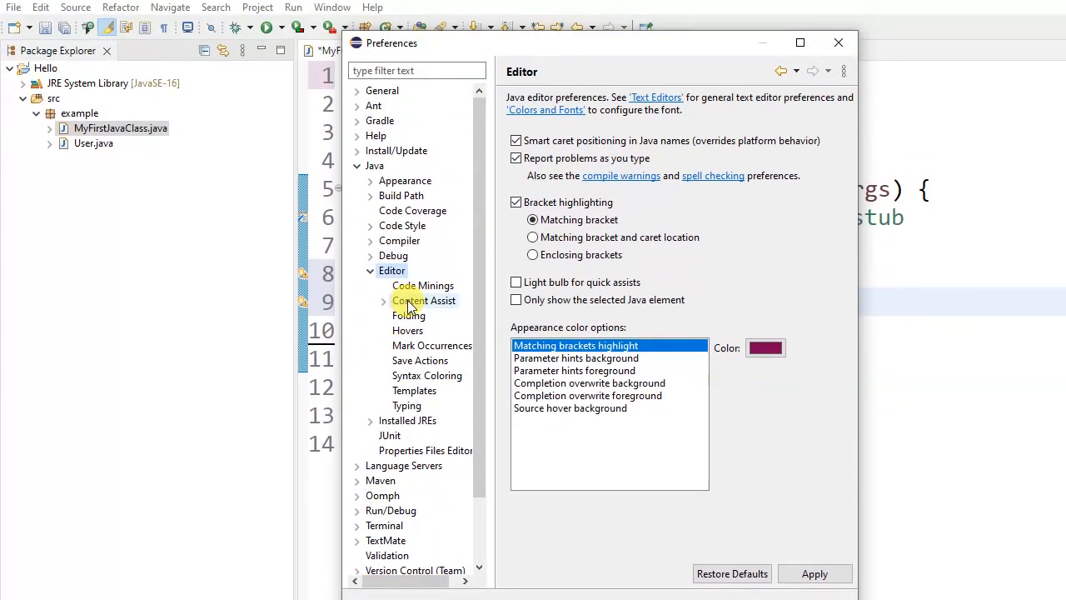
- Turn on Content Assist's 'Disable insertion triggers except Enter', then Apply and Close
left_click(423, 300)
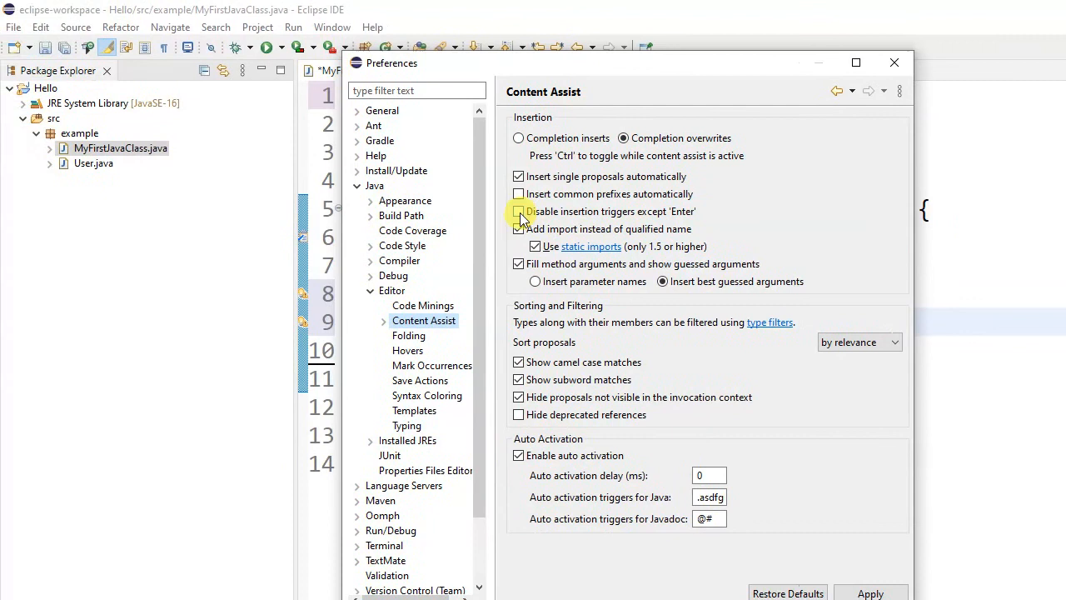
left_click(518, 210)
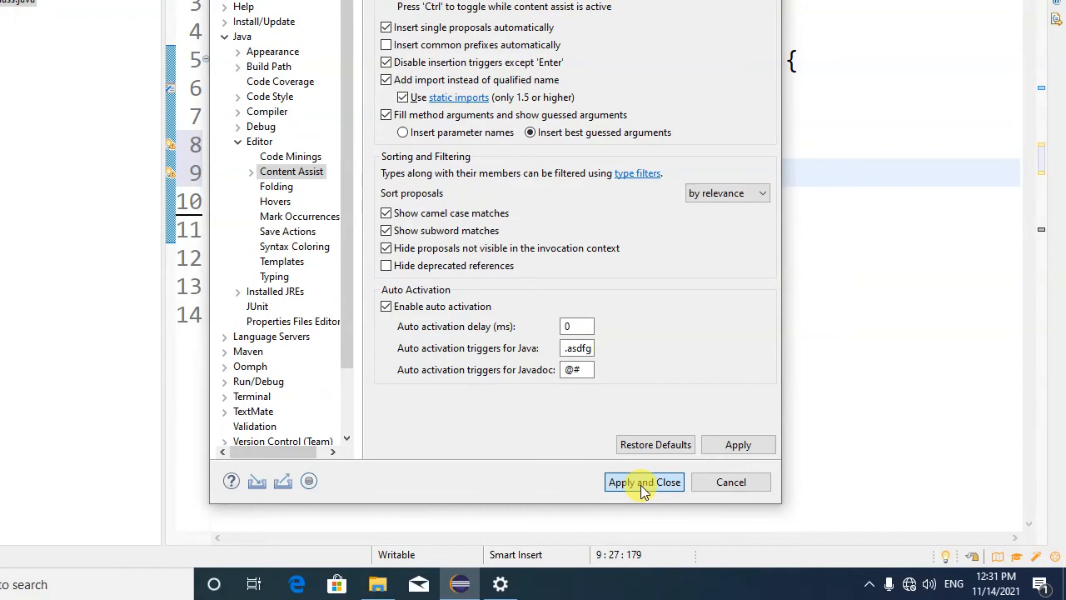
left_click(643, 482)
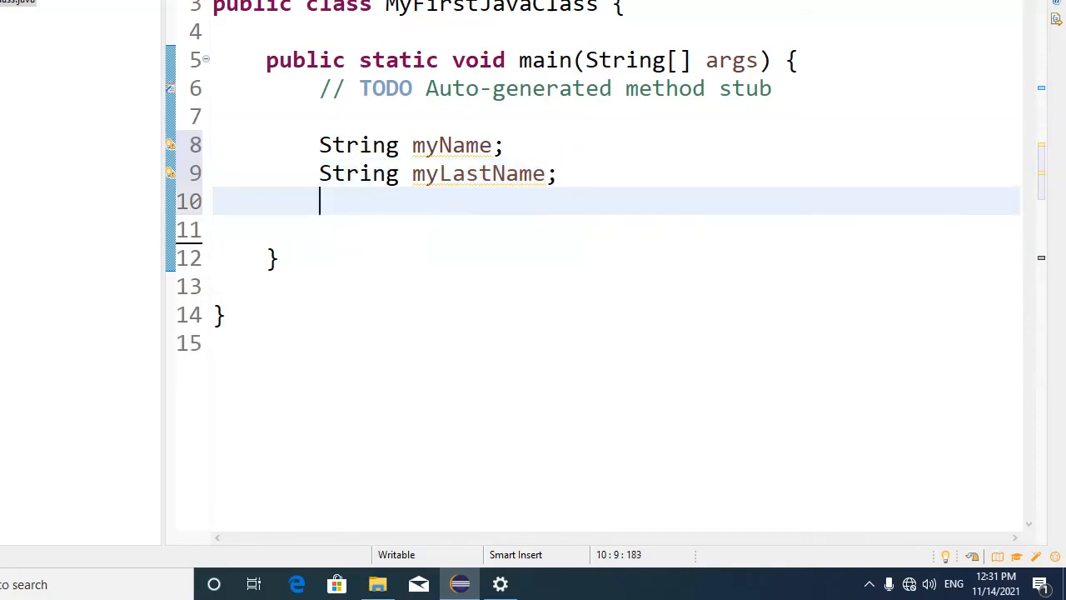
- Declare String middleName; on line 10 below String myLastName;
type("String")
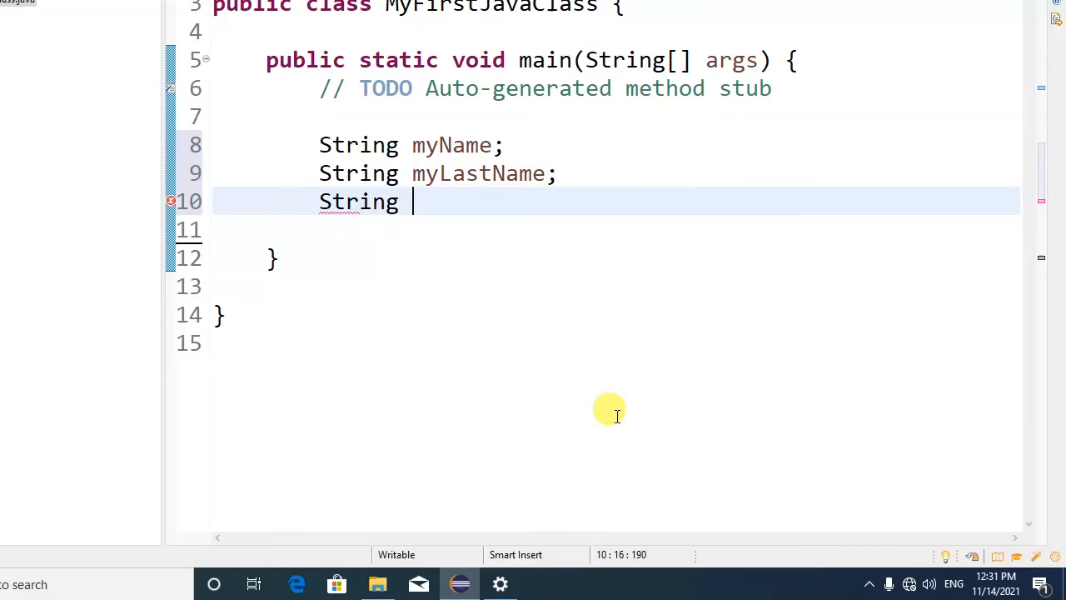
type("midd")
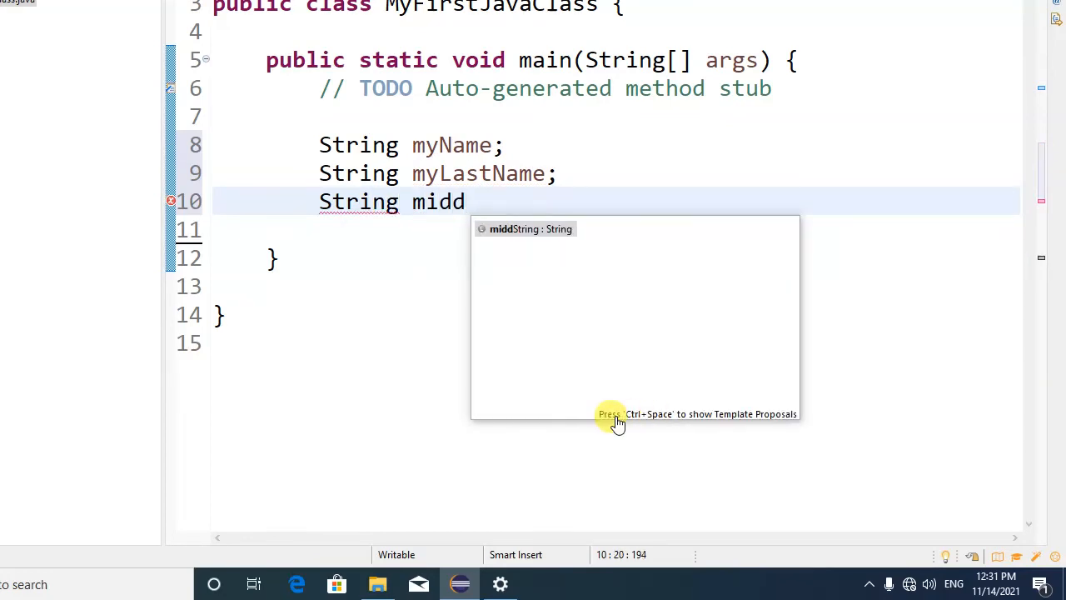
type("leN")
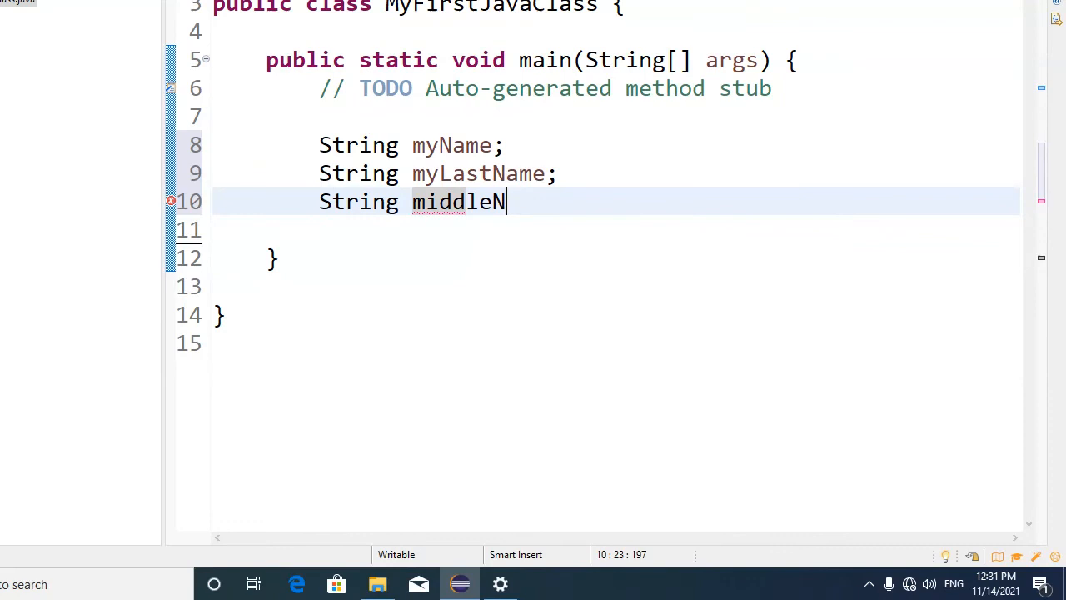
type("ame")
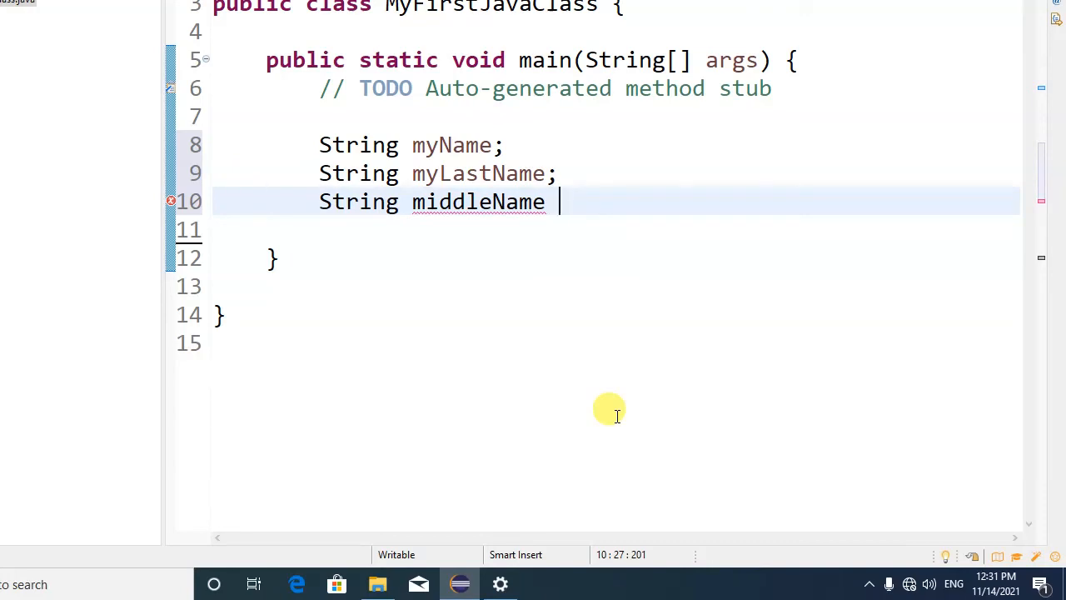
type(";")
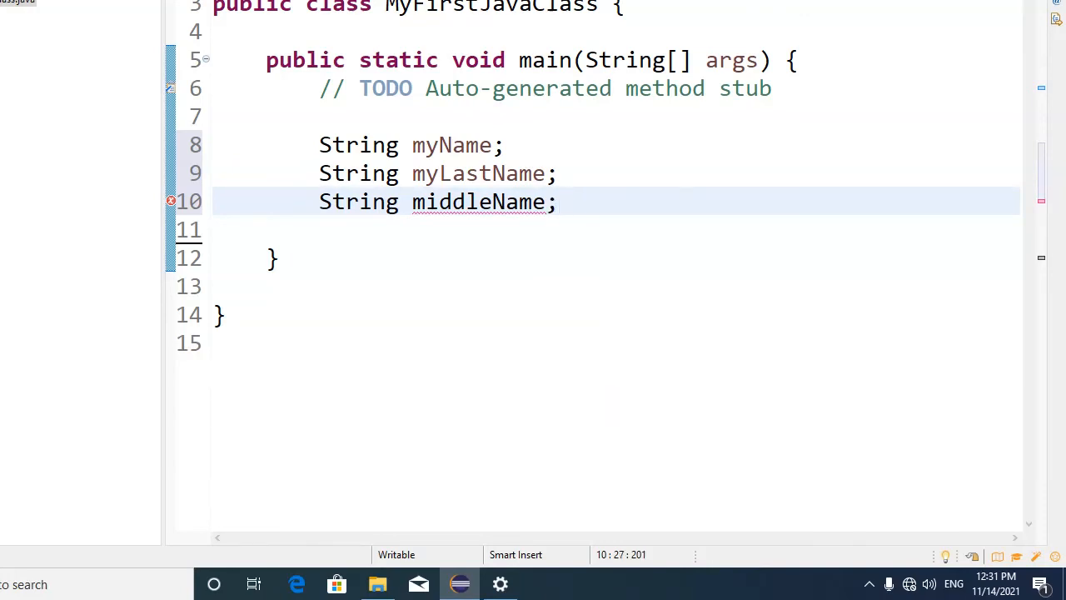